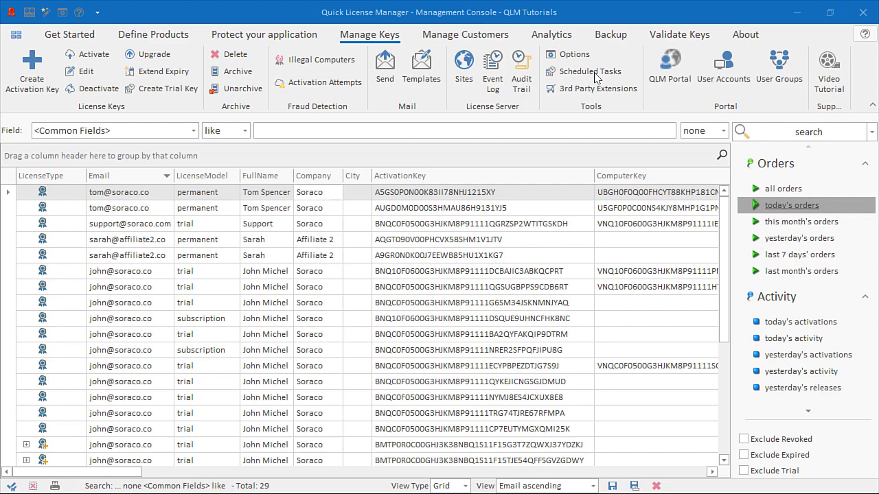
Review the alert task's email settings in Scheduled Tasks and close the window
left_click(591, 72)
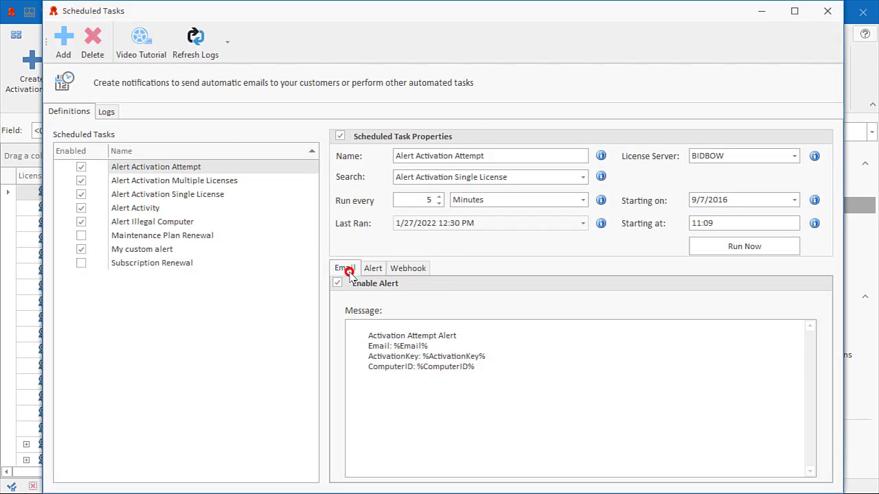
left_click(345, 268)
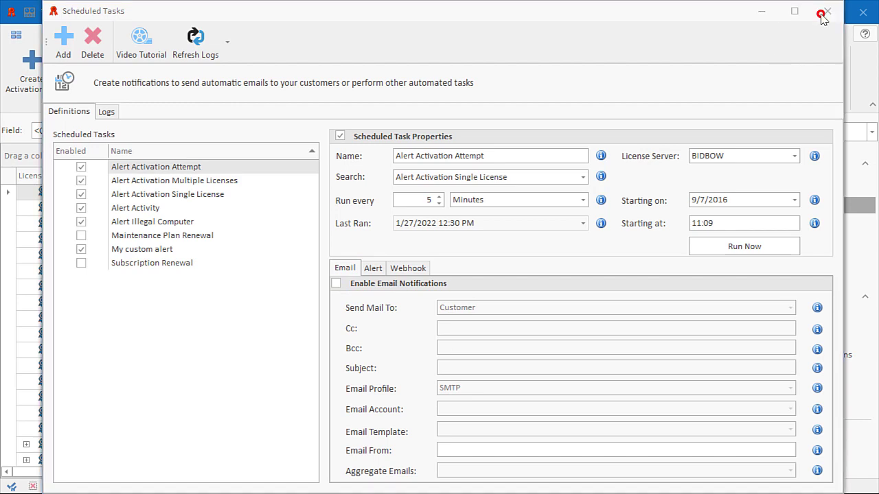
left_click(826, 12)
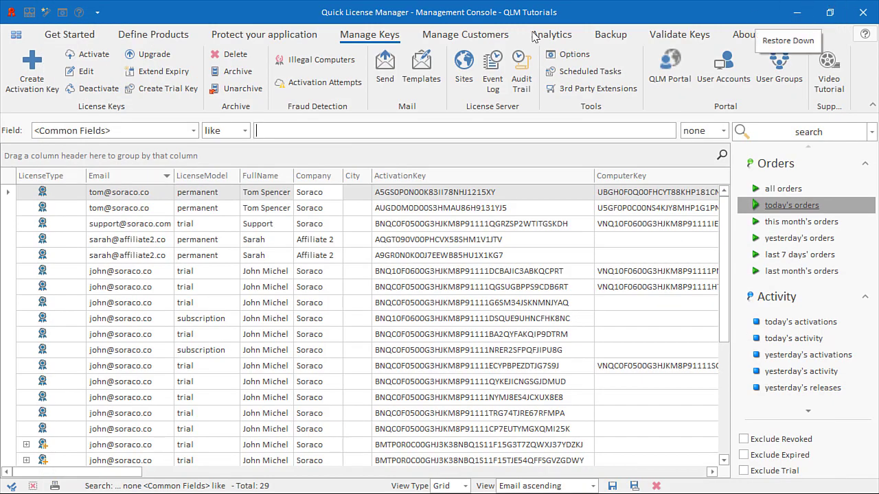
Search the key list by Email for 'soraco.co' and select the matching keys to email
left_click(192, 131)
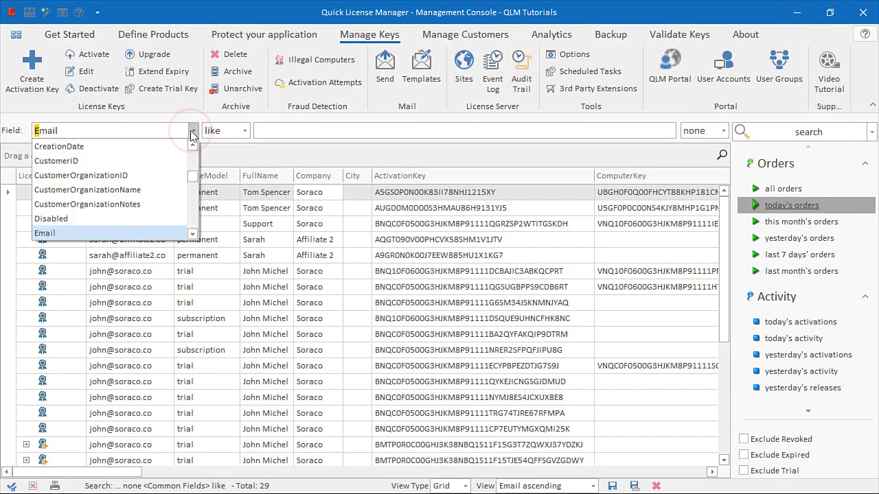
left_click(43, 234)
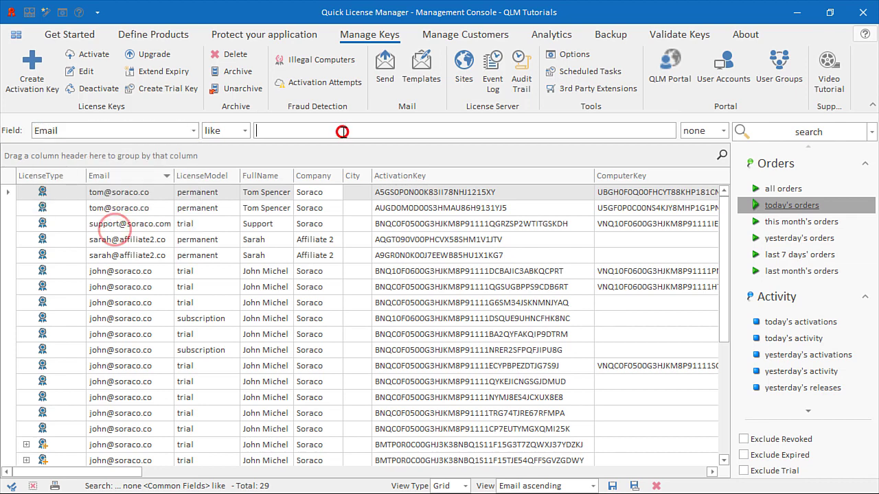
type("soraco.co")
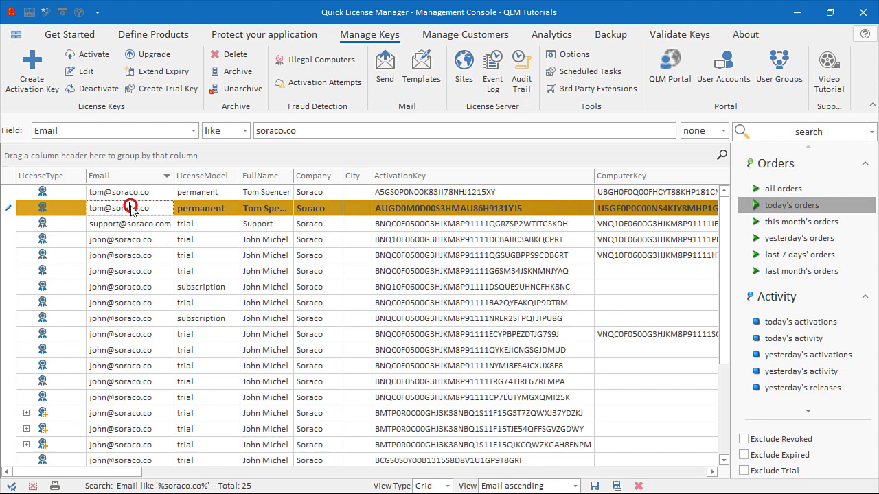
left_click(129, 256)
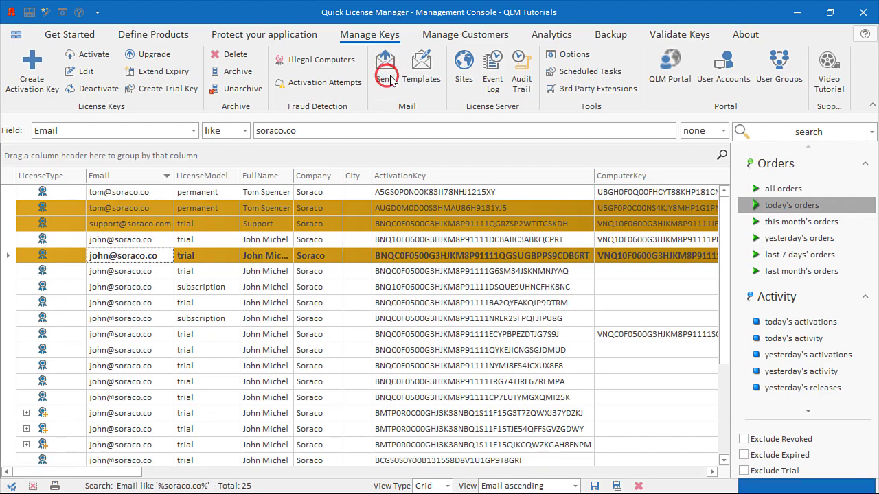
Start an email to the selected customers, add the support address, and write 'Regarding activation key: %ActivationKey%'
left_click(386, 69)
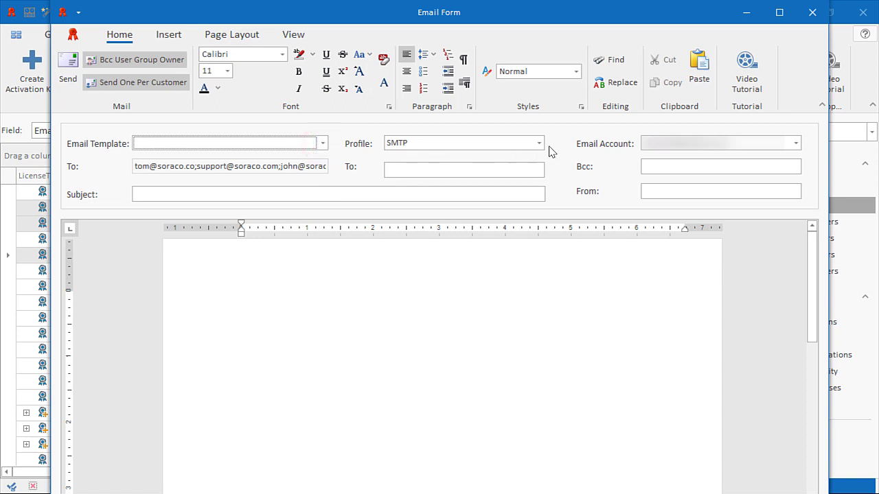
left_click(538, 143)
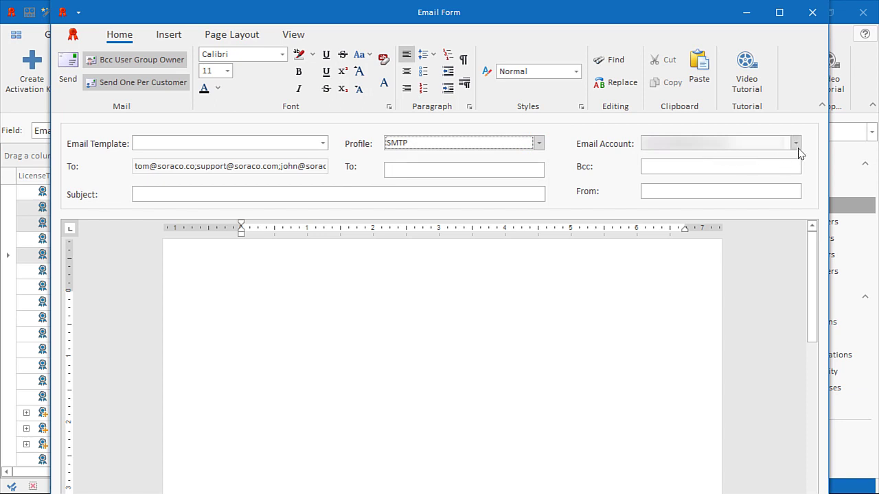
mouse_move(606, 227)
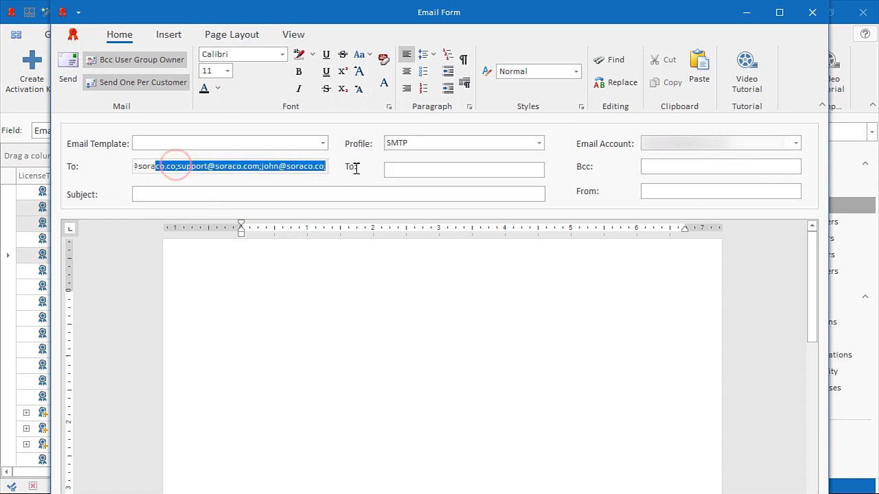
left_click(465, 170)
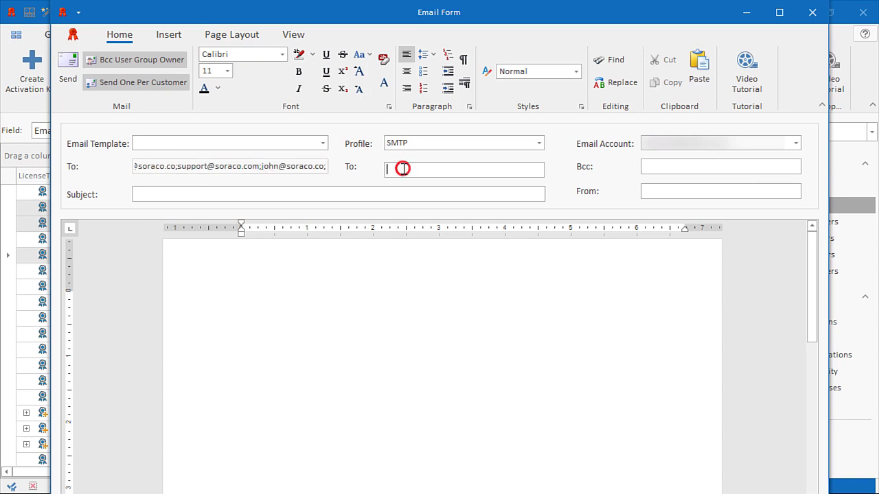
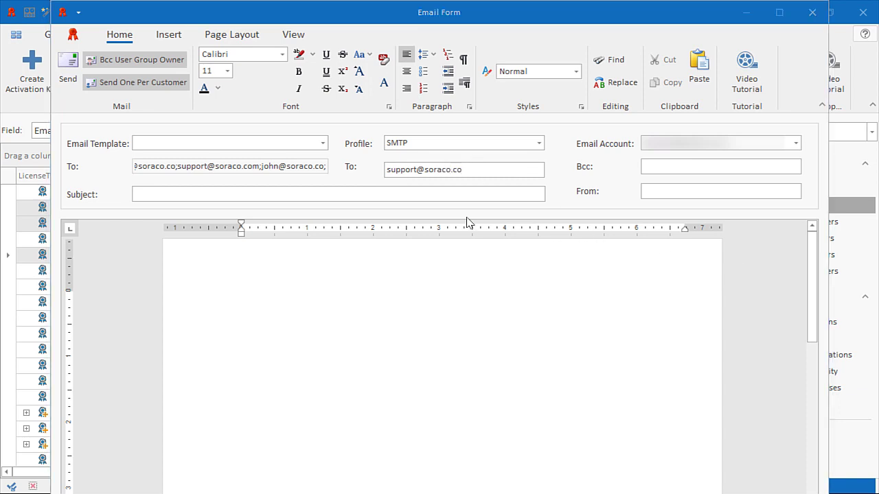
type("Regarding activation key: %ActivationKey%")
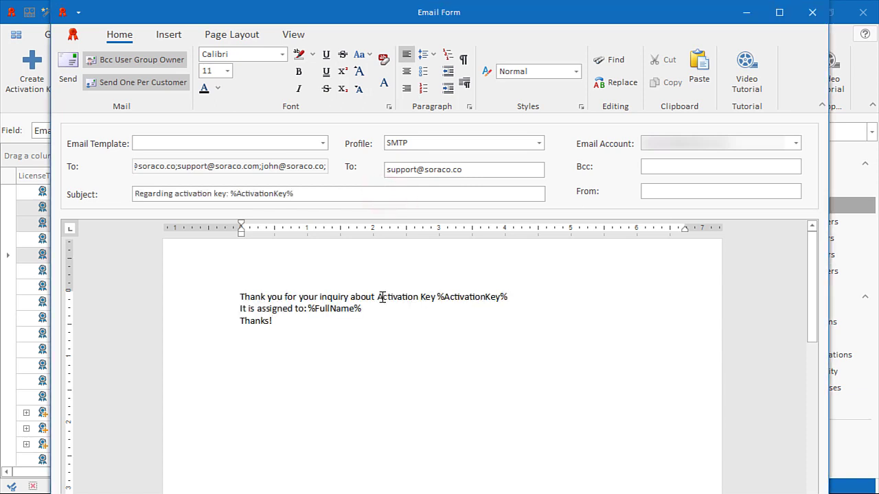
mouse_move(414, 341)
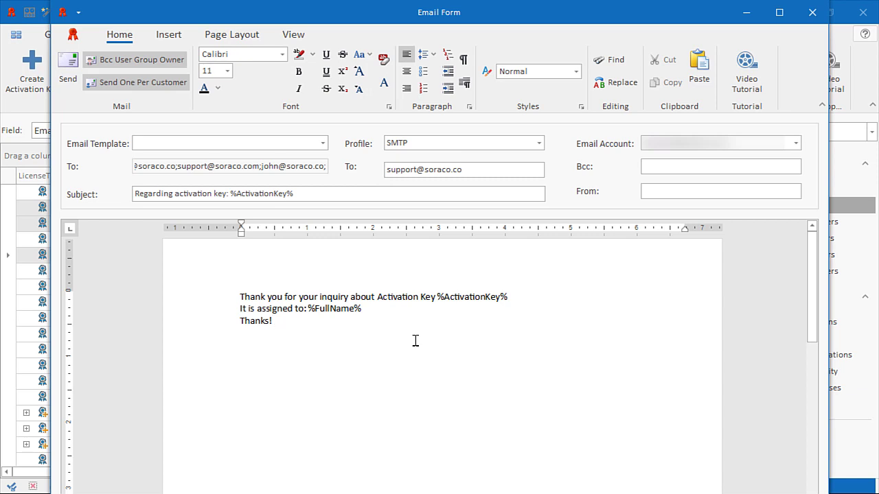
Select the %FullName% field in the message, then close the Email Form without sending
double_click(336, 308)
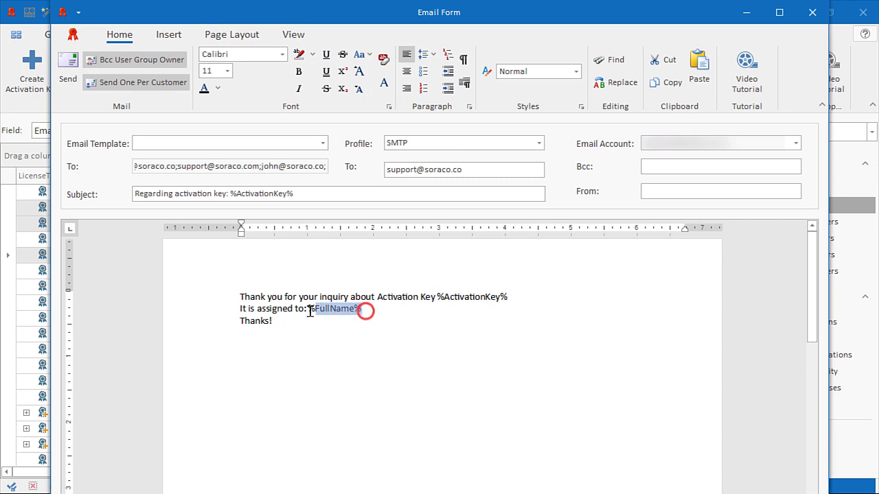
double_click(264, 192)
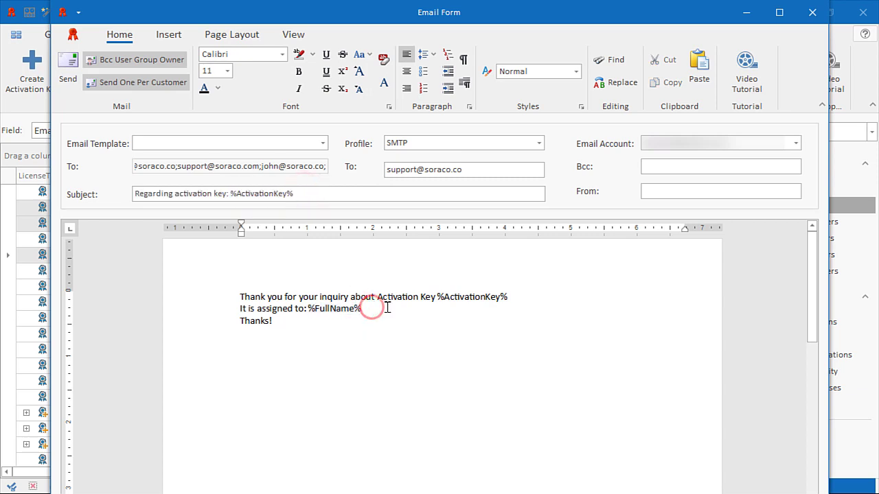
left_click(813, 13)
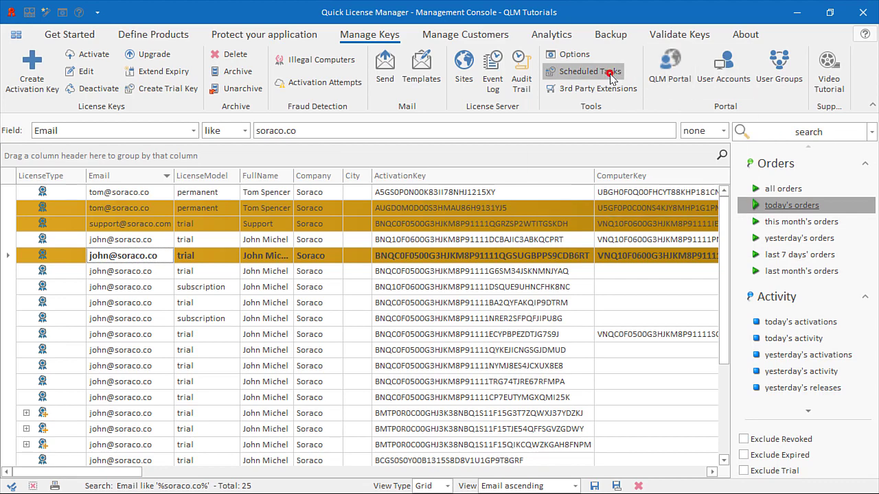
left_click(583, 72)
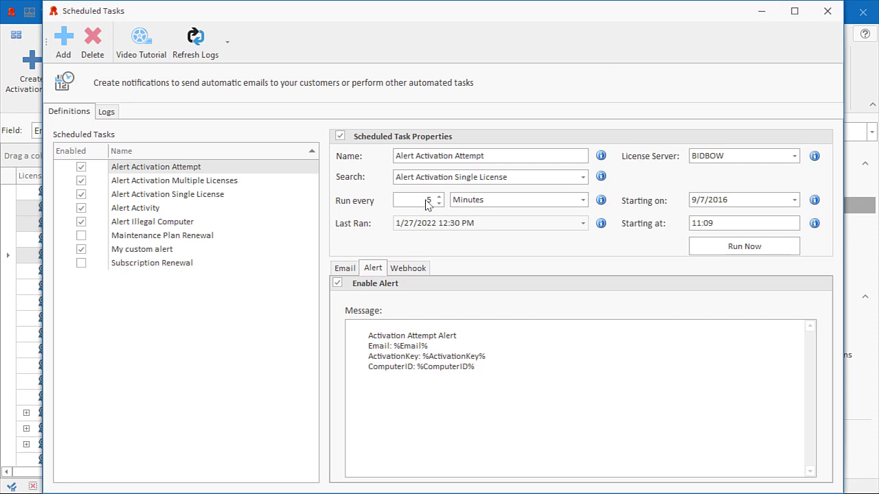
left_click(142, 249)
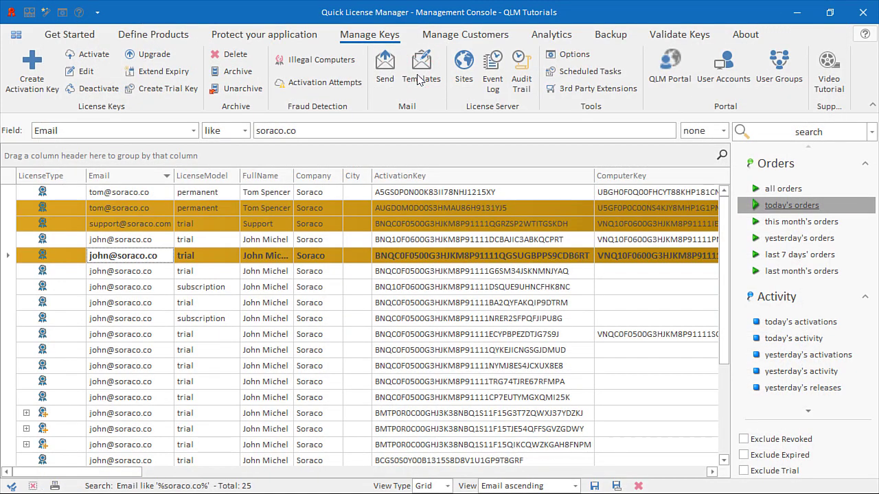
Create a new 'Thank you letter' email template with customer placeholder fields and save it
left_click(421, 68)
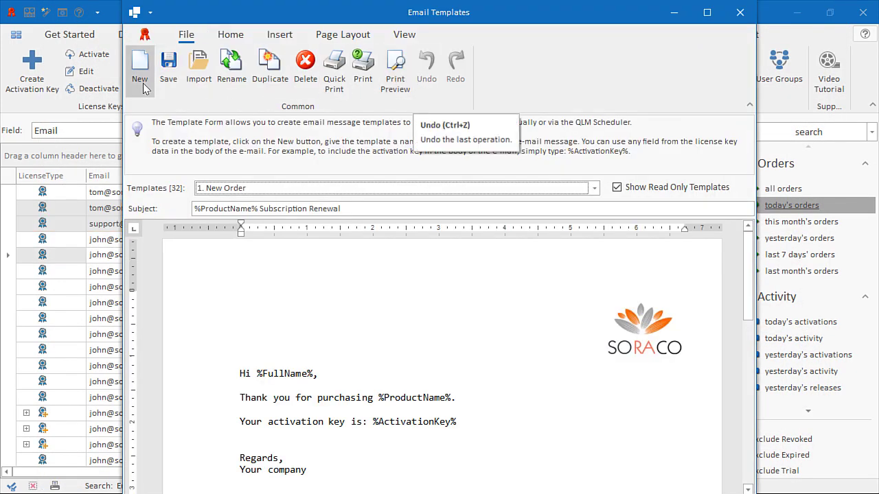
left_click(140, 66)
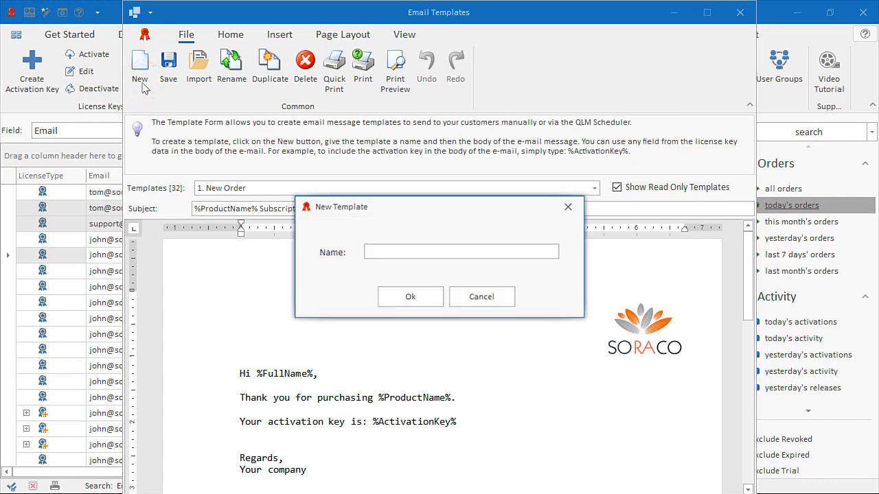
type("Thank you letter")
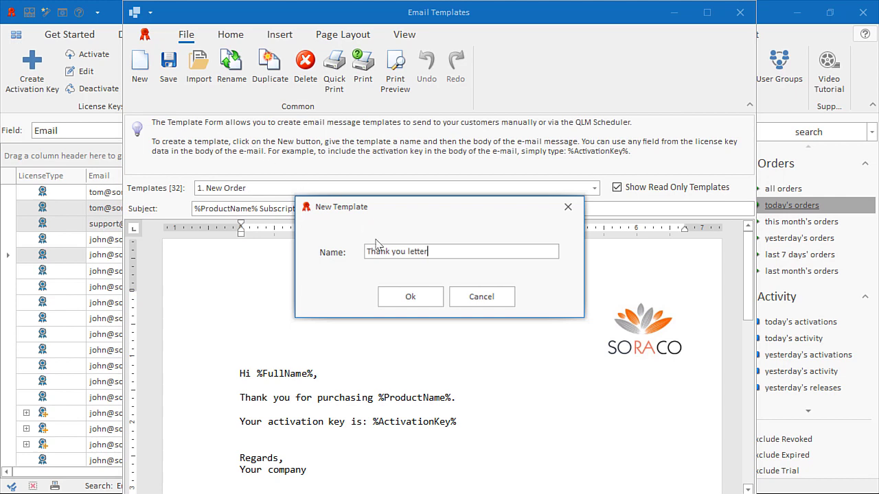
left_click(409, 296)
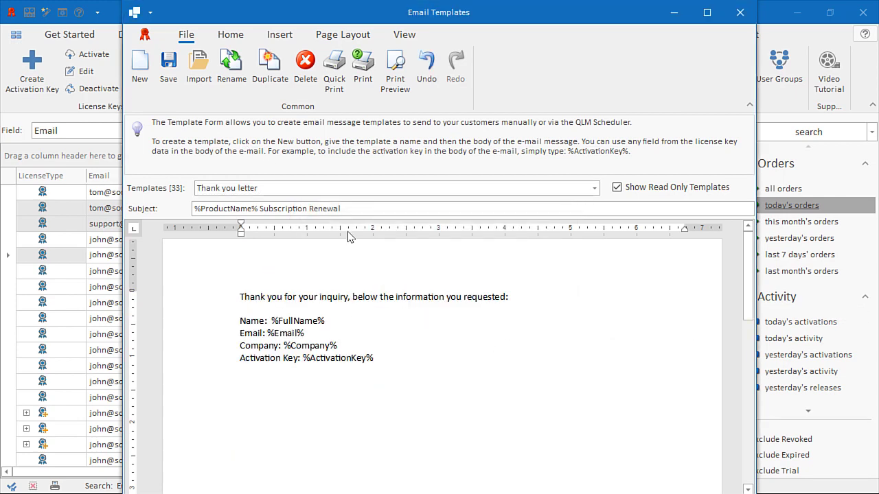
type("Than")
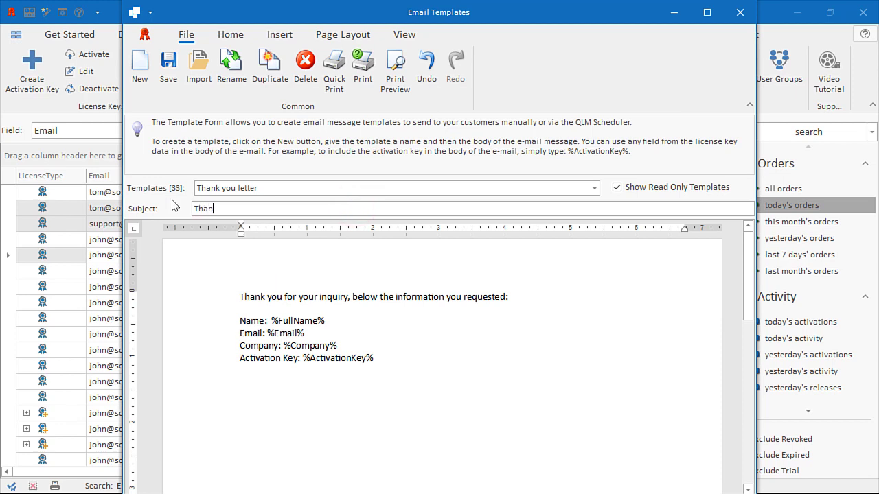
left_click(168, 66)
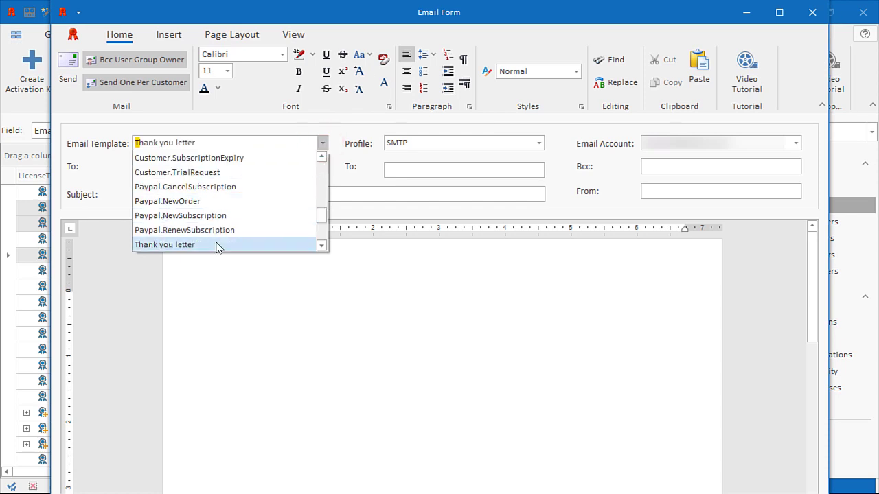
Apply the 'Thank you letter' template to the email for the soraco.co recipients
left_click(165, 245)
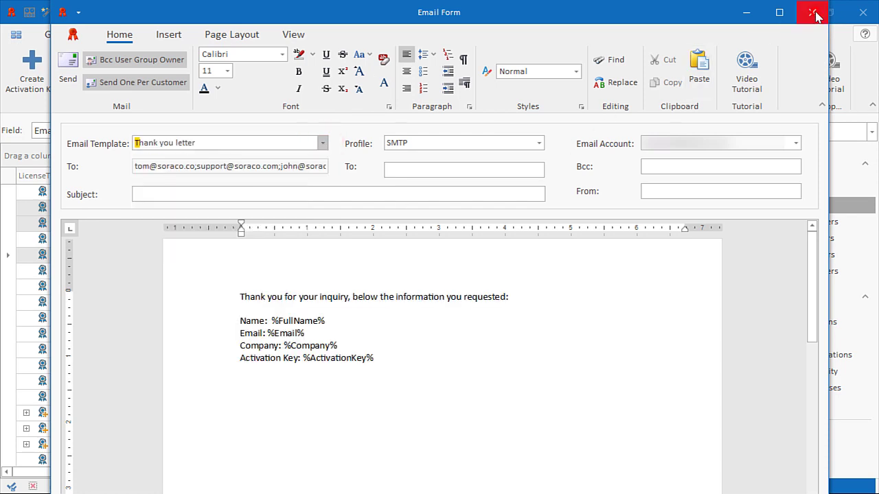